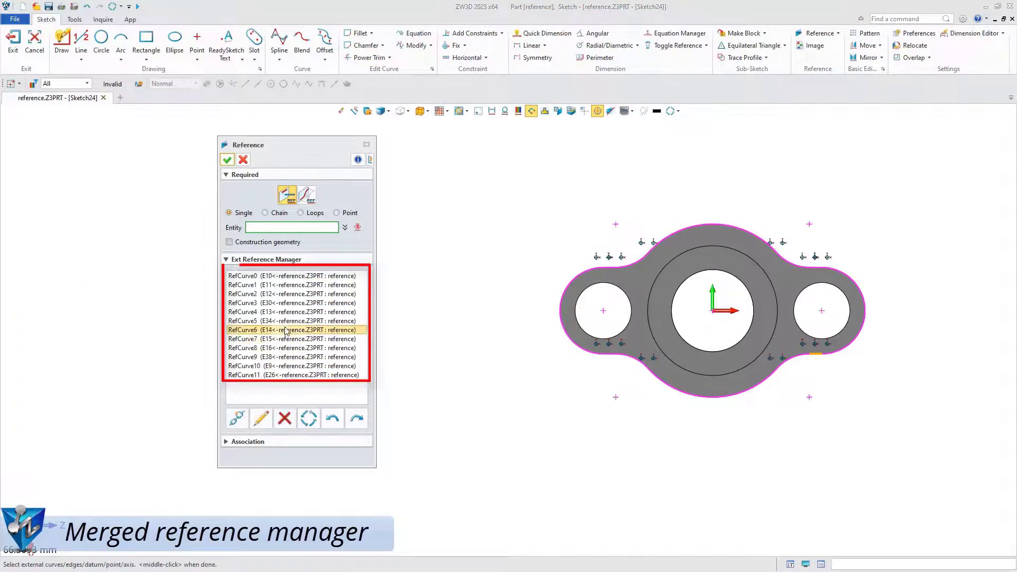
# Delete every RefCurve entry in the Ext Reference Manager until the list is empty.
pyautogui.click(284, 417)
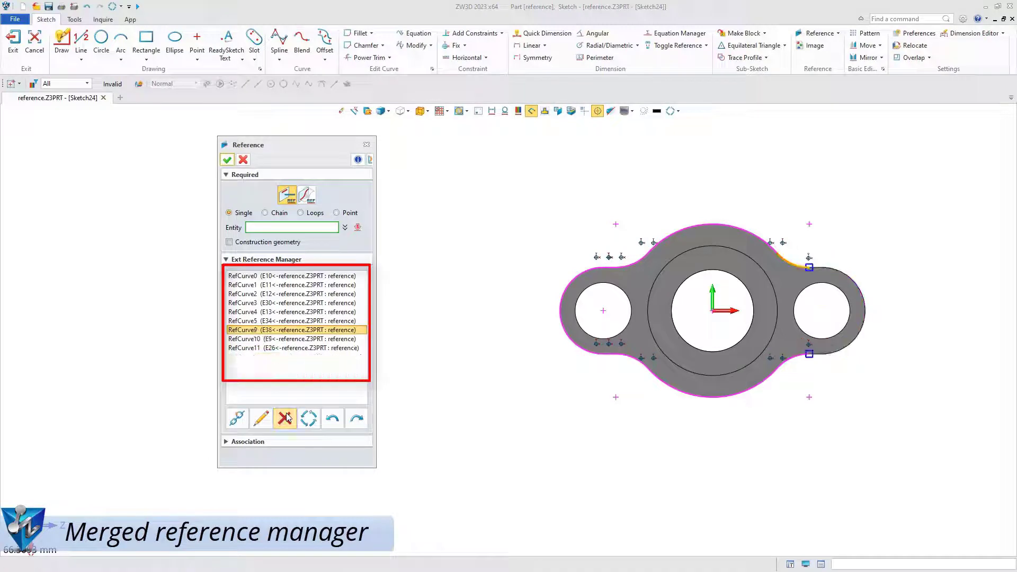
pyautogui.click(284, 417)
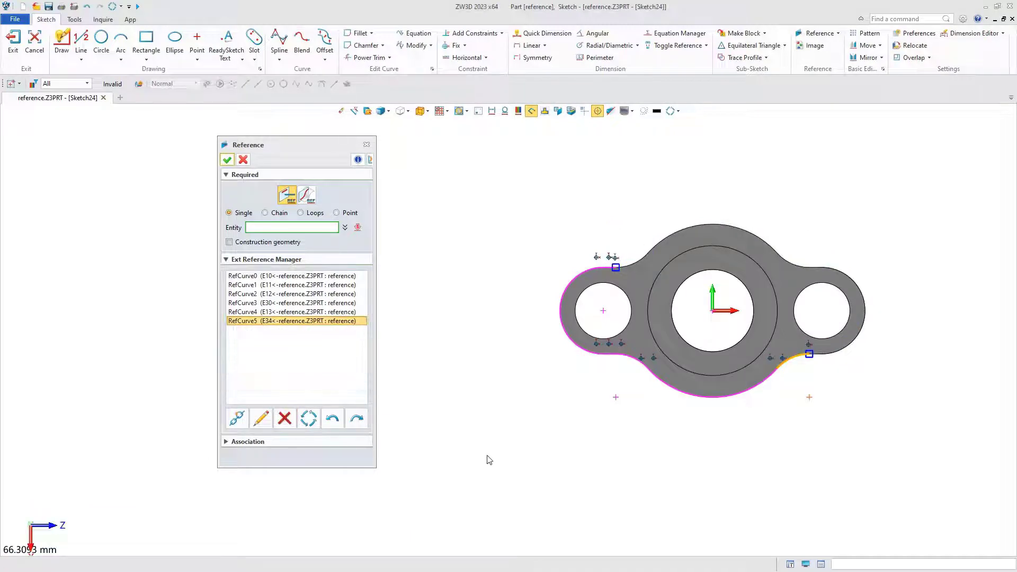
pyautogui.click(284, 417)
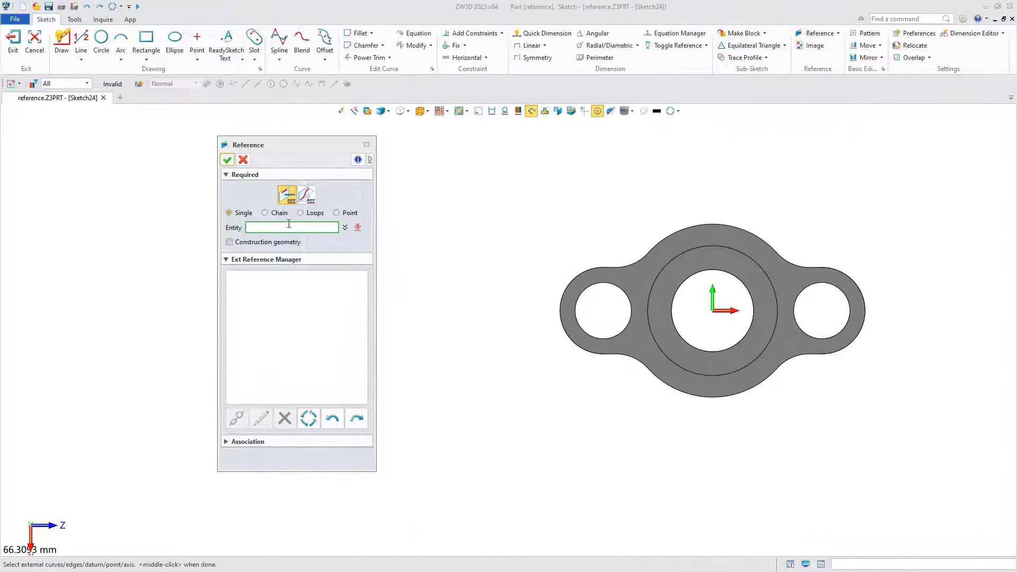
# Set picking to Chain between picks, preview a chain from the top arc, then clear it.
pyautogui.click(265, 212)
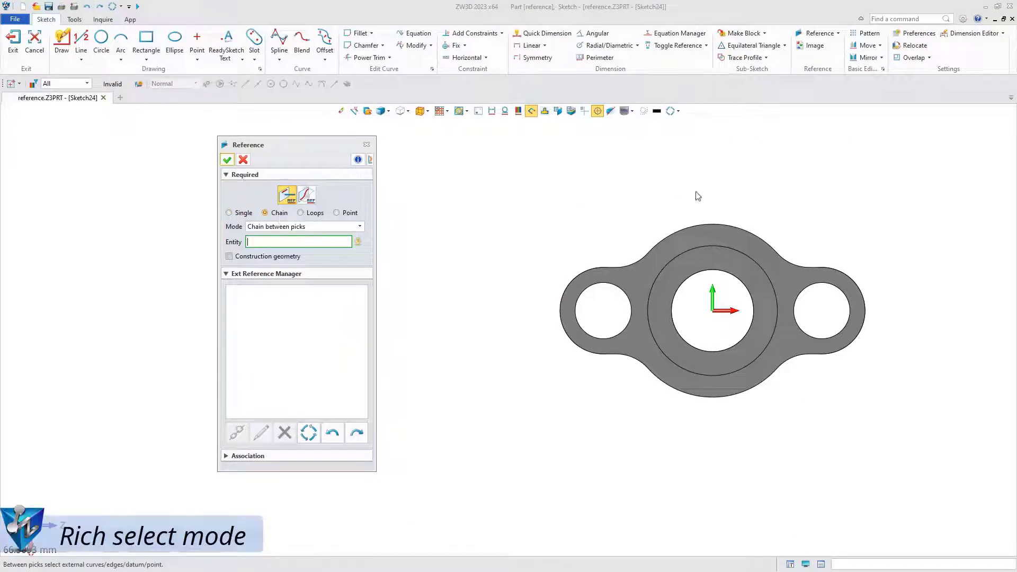
pyautogui.click(713, 227)
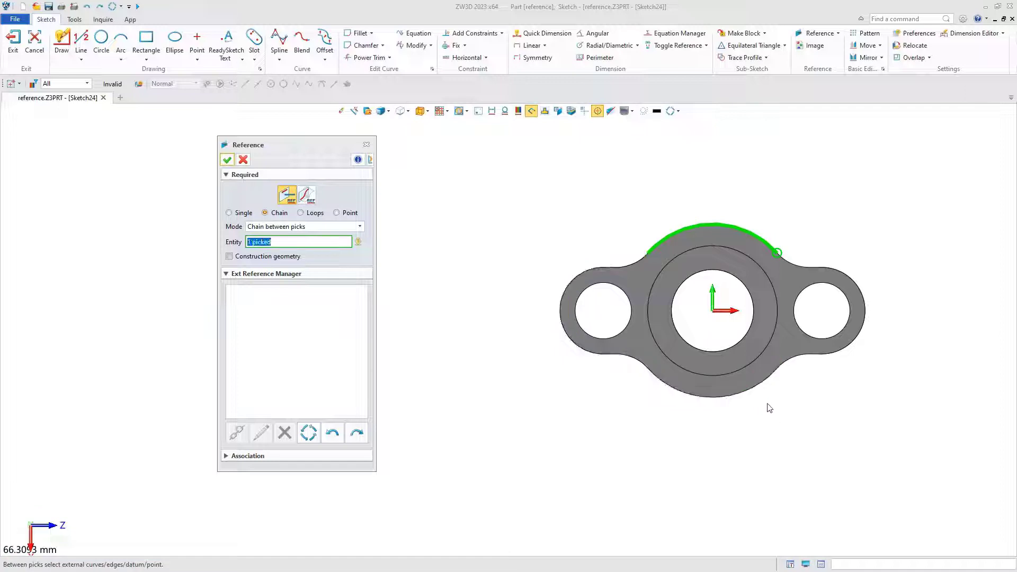
pyautogui.moveTo(765, 402)
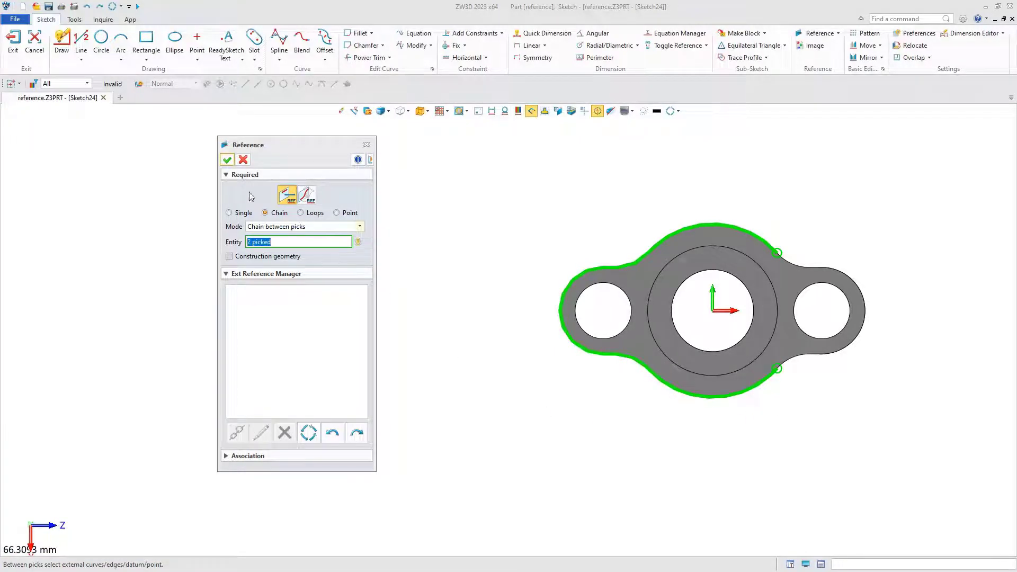
pyautogui.click(227, 160)
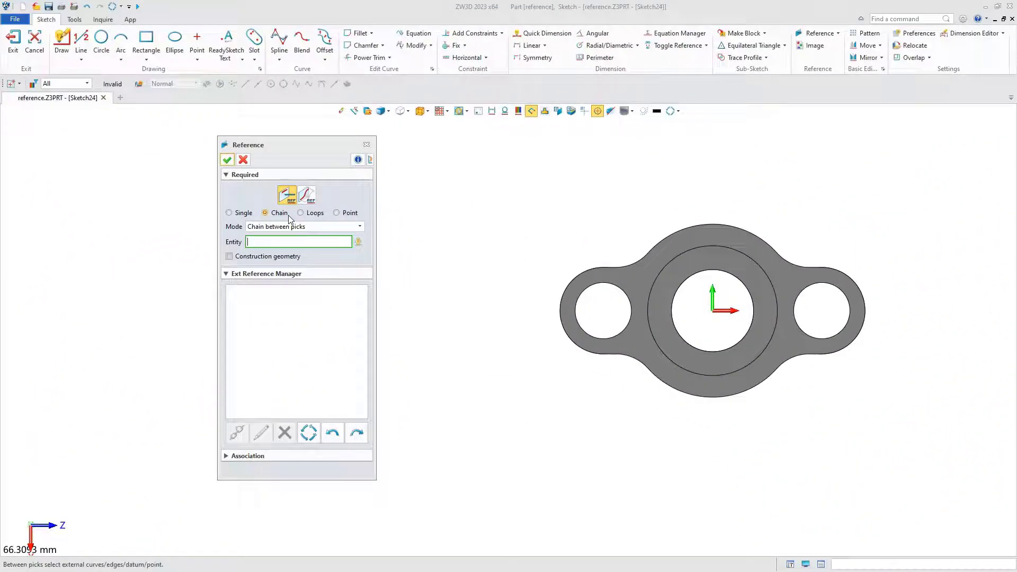
# Try Loops picking with the Inner loop option on the part, then return to chain picking.
pyautogui.click(300, 213)
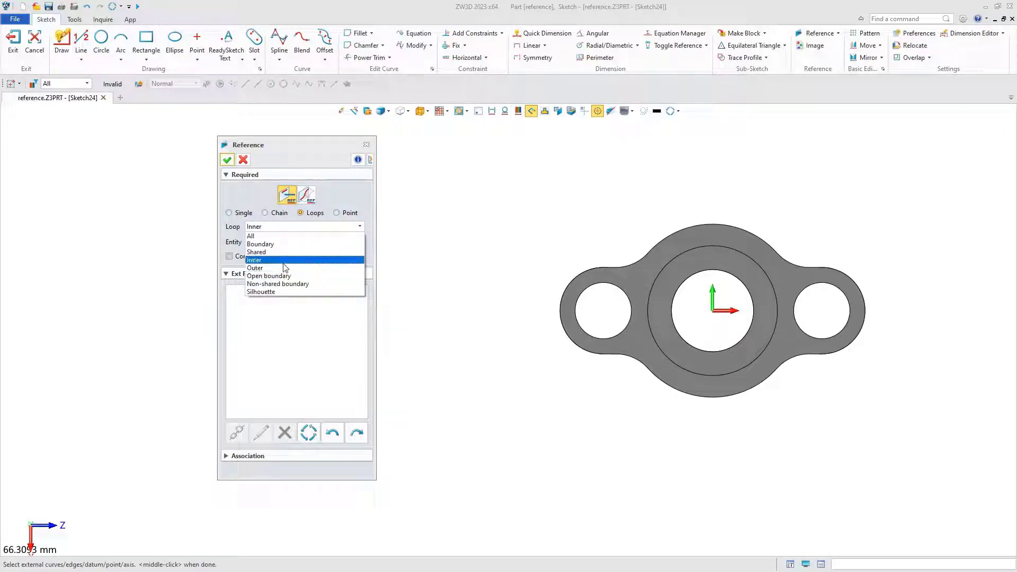
pyautogui.click(254, 259)
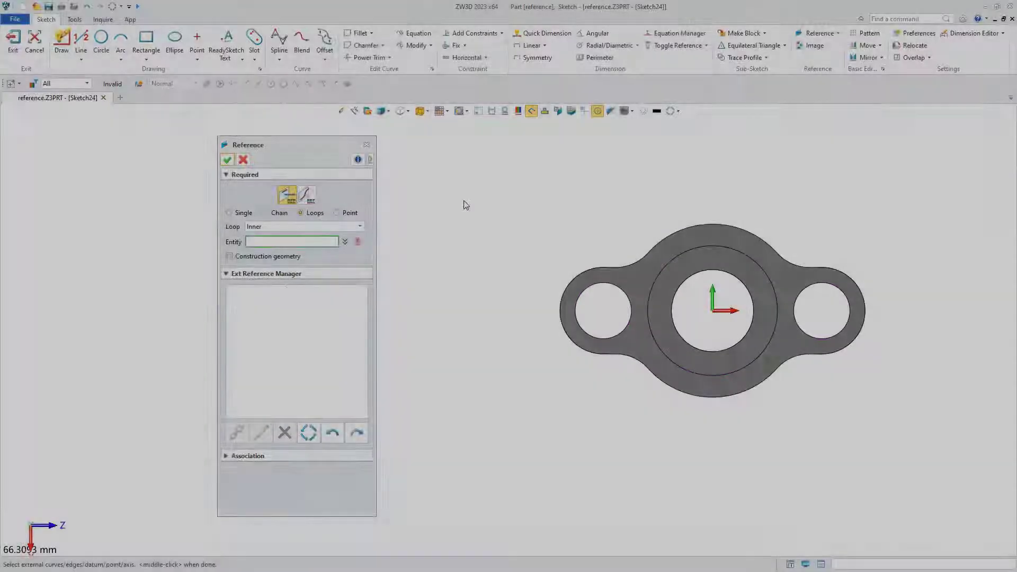
pyautogui.click(305, 227)
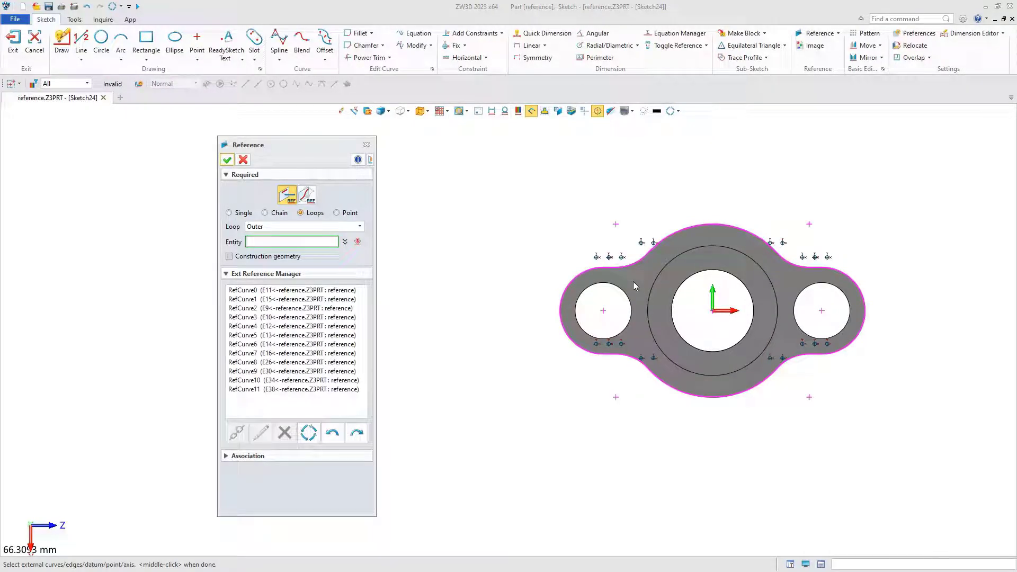
pyautogui.click(265, 213)
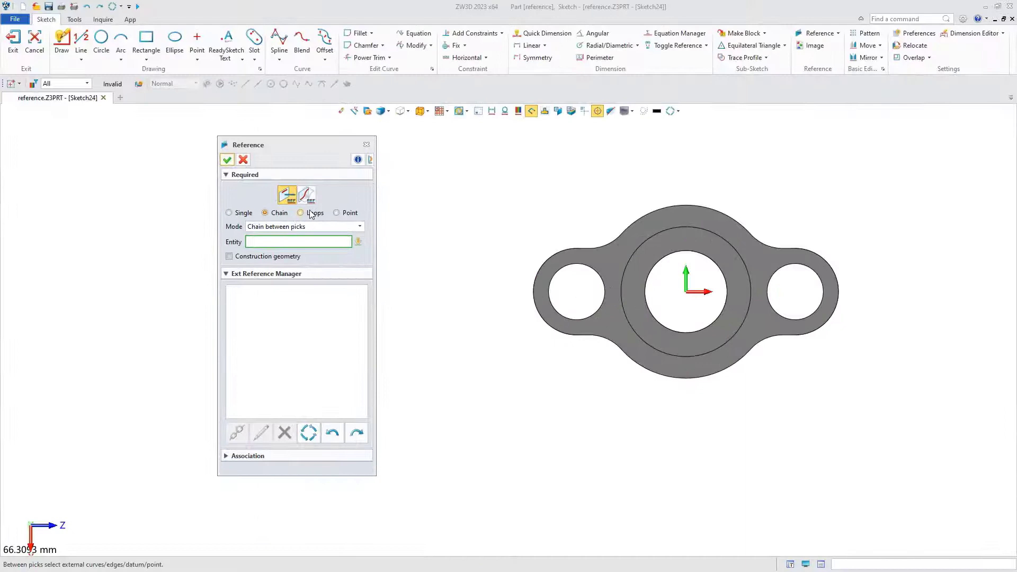
# Set reference picking to Loops with the Outer loop option.
pyautogui.click(300, 213)
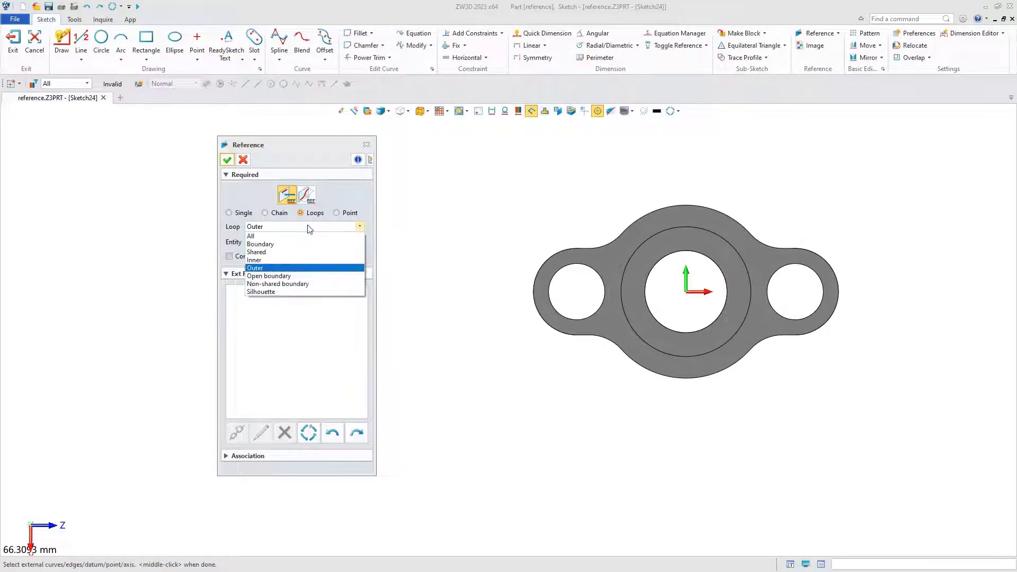
pyautogui.click(256, 267)
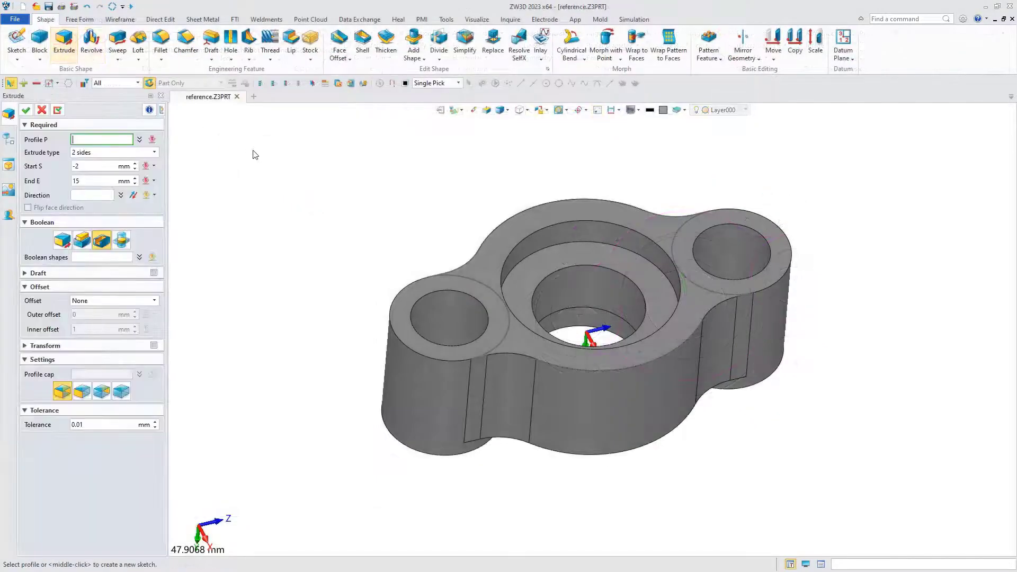
# Pick the sketch as Profile P for the two-sided subtract extrude from -2 to 15 mm.
pyautogui.click(584, 333)
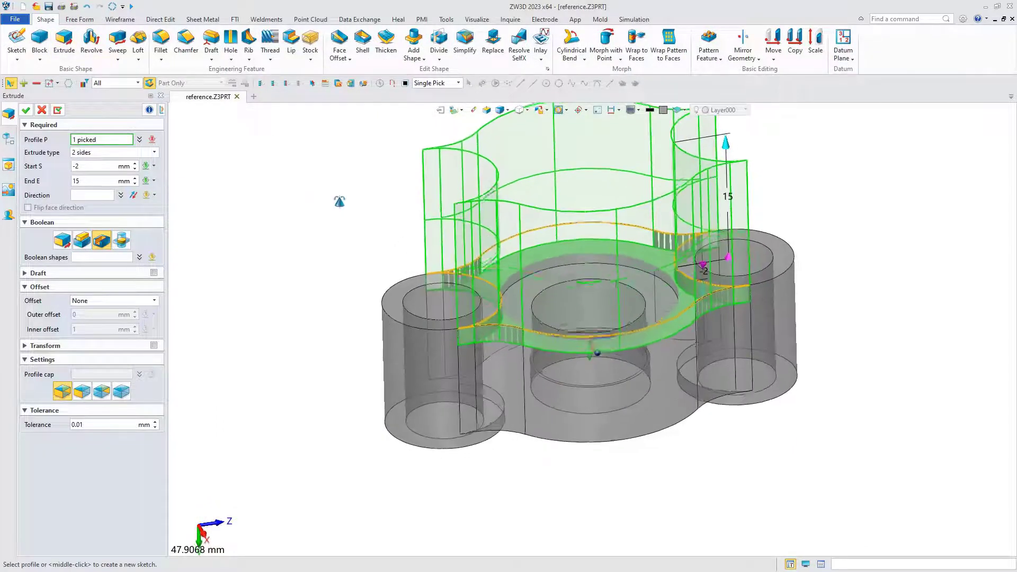